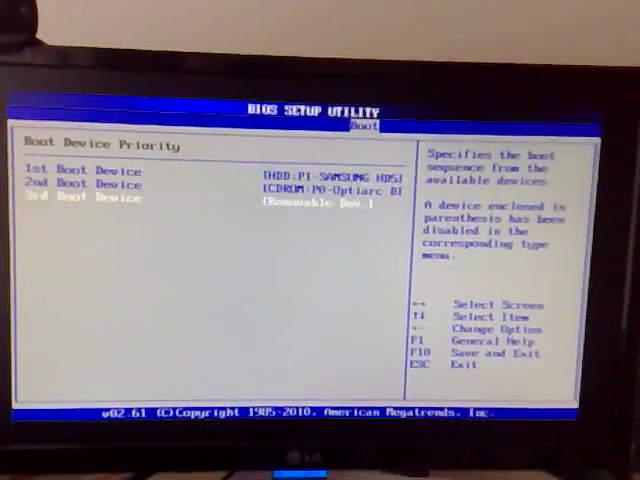
Step: Dismiss the 1st Boot Device choices without changing them and return to the Boot Settings menu
{"action": "key", "text": "enter"}
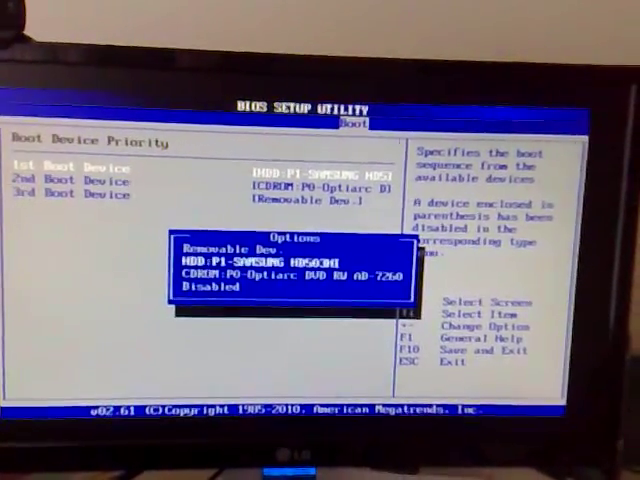
{"action": "key", "text": "Escape"}
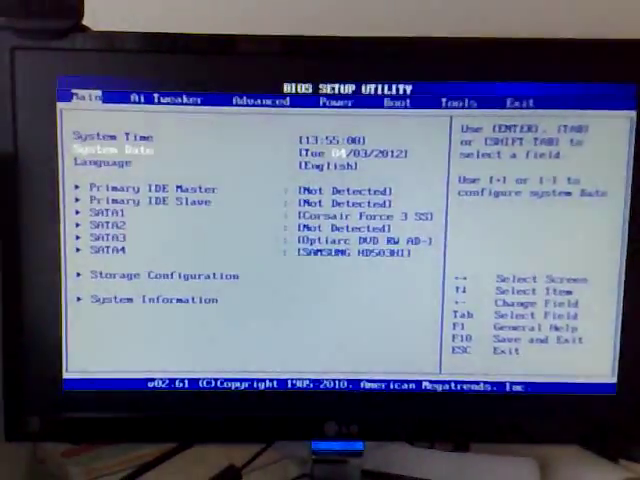
{"action": "left_click", "coordinate": [387, 99]}
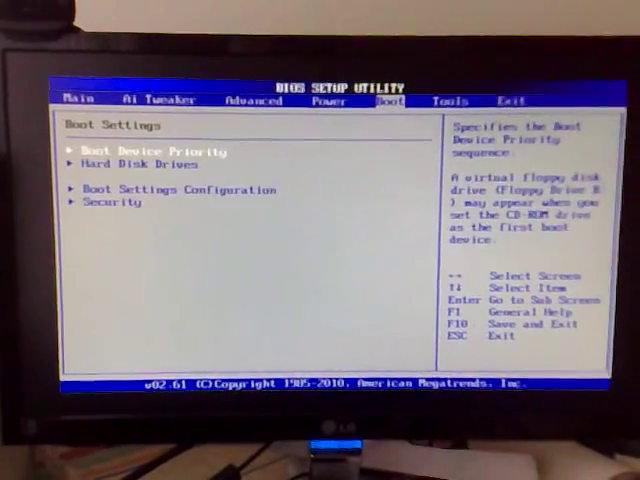